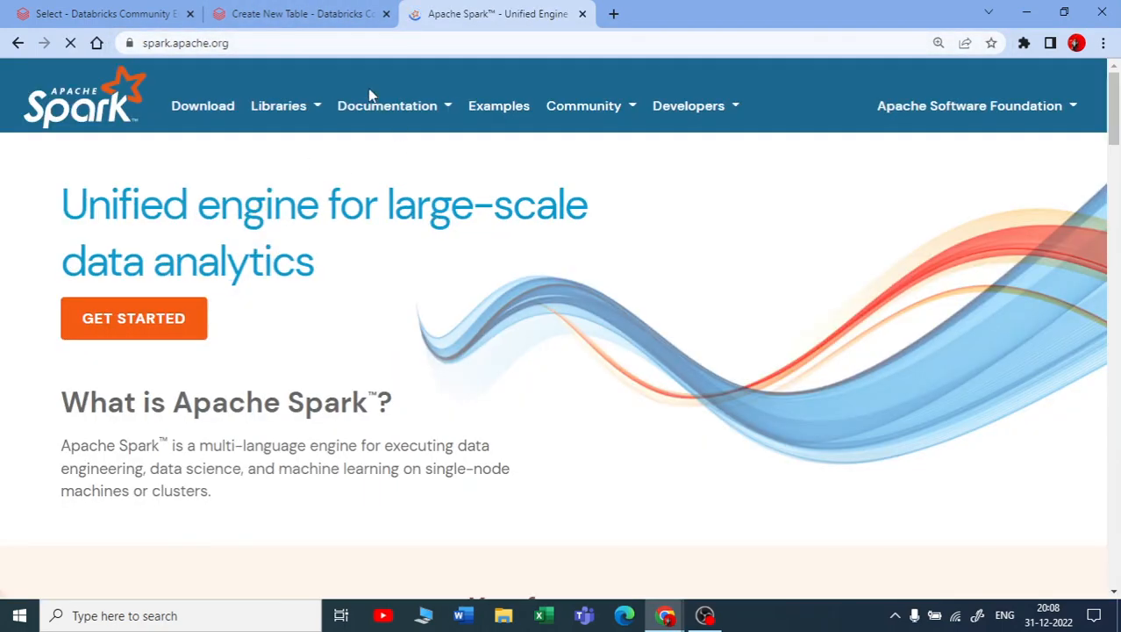
# Navigate from the Spark home page via Documentation and the PySpark guide to the API Reference list.
pyautogui.click(133, 317)
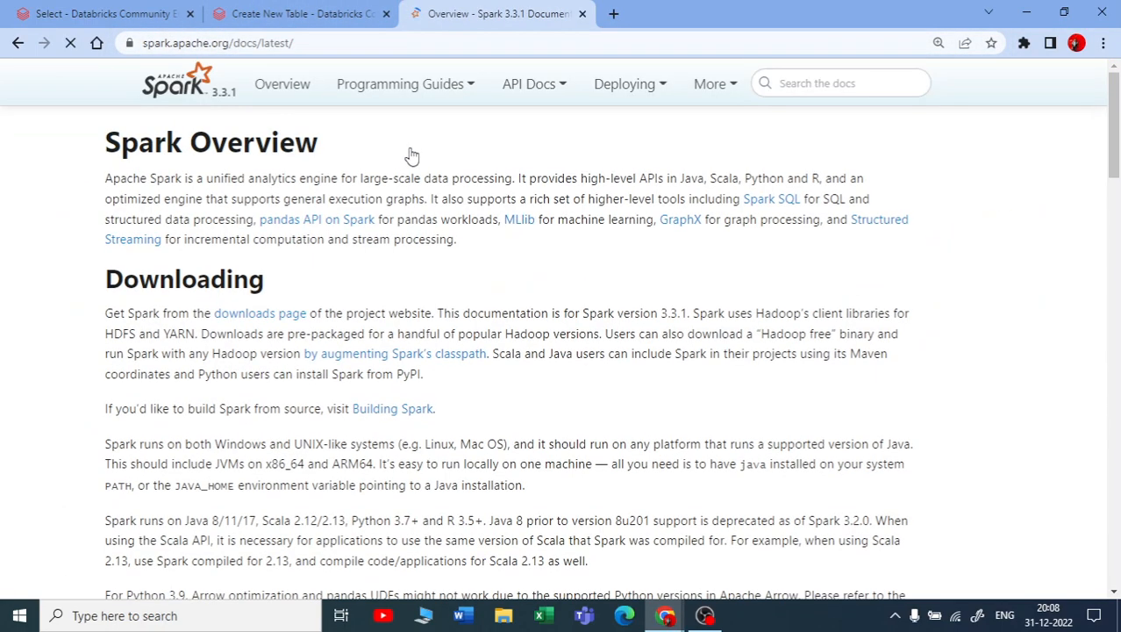
pyautogui.click(400, 84)
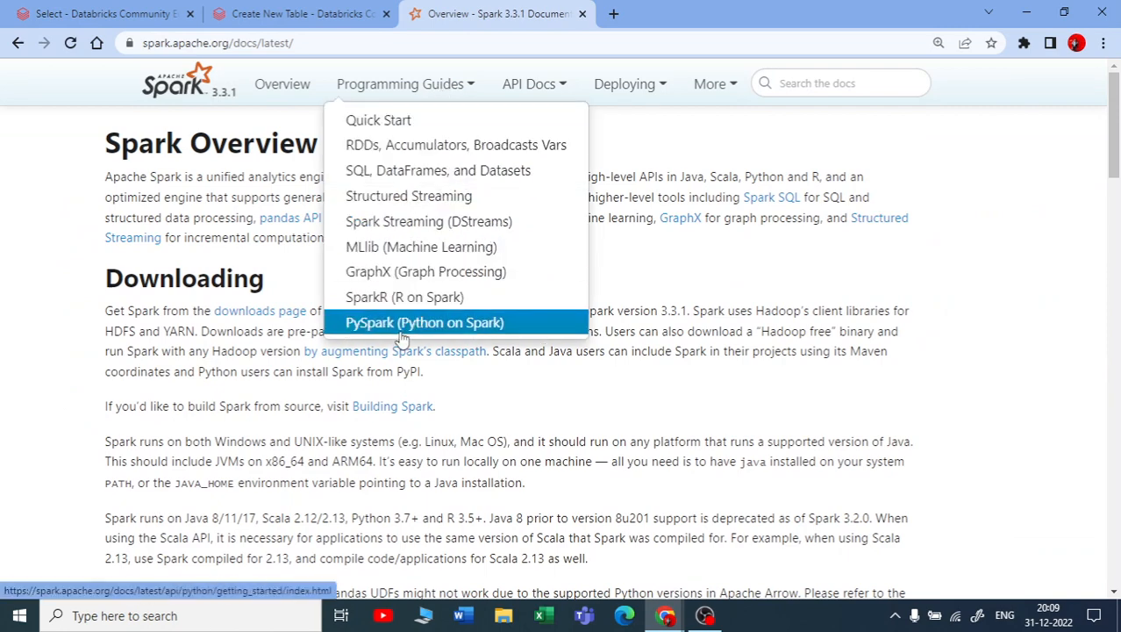
pyautogui.click(424, 323)
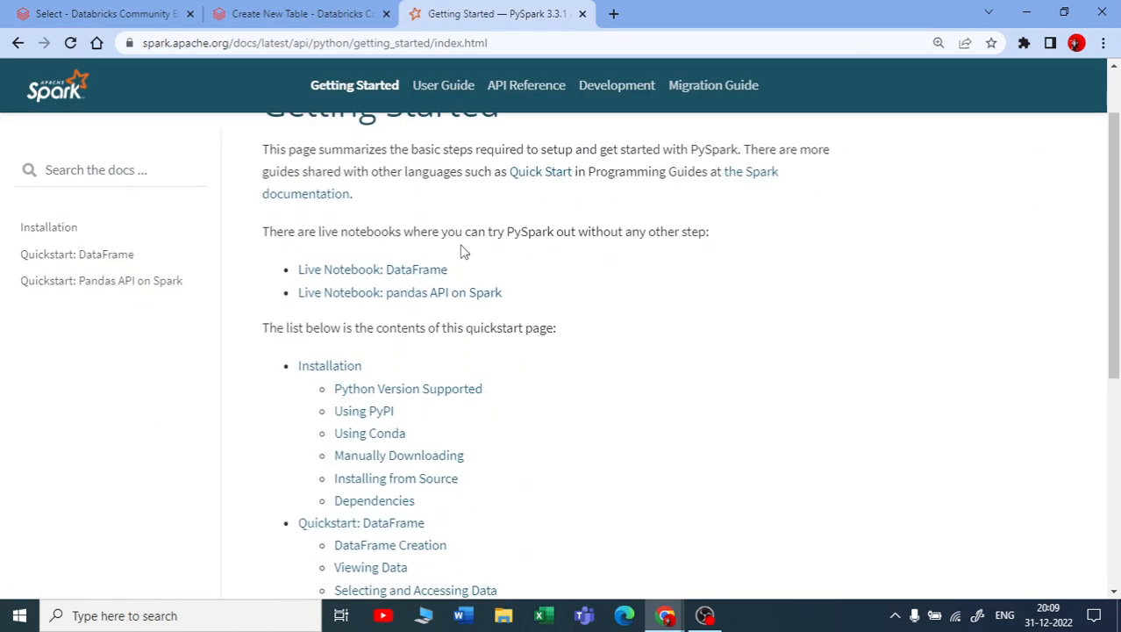
pyautogui.click(526, 84)
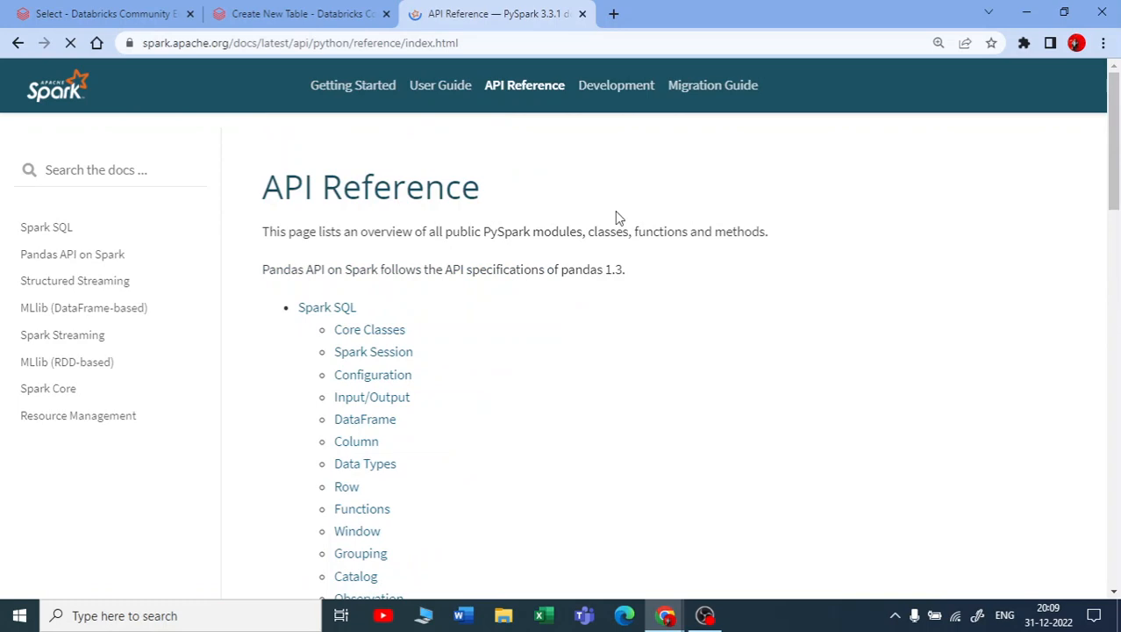
pyautogui.scroll(-3)
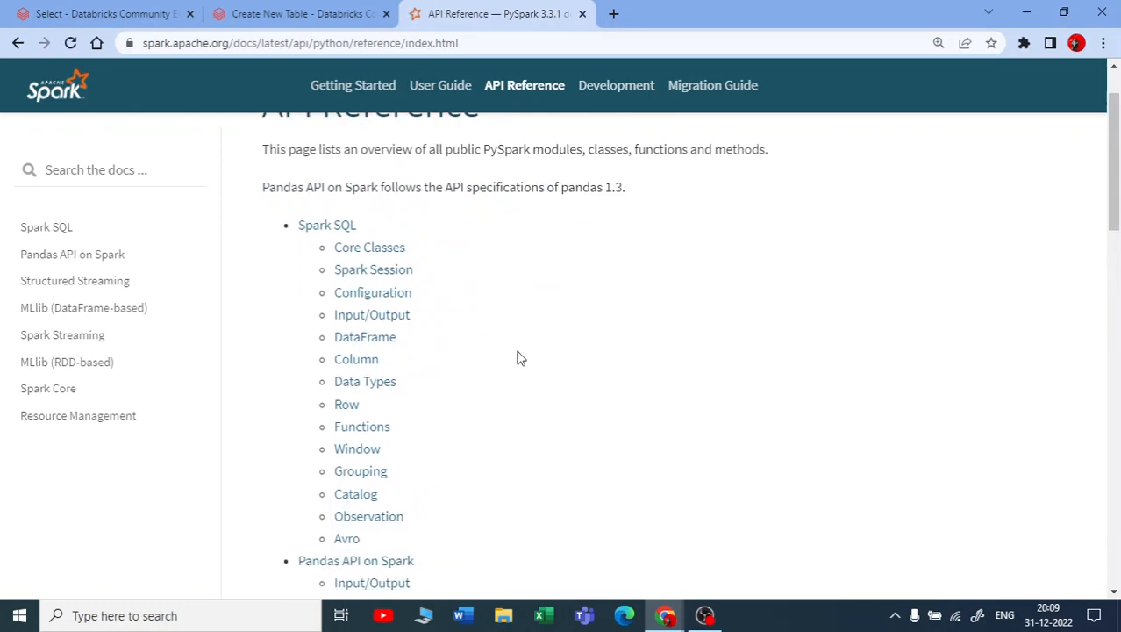
pyautogui.moveTo(365, 337)
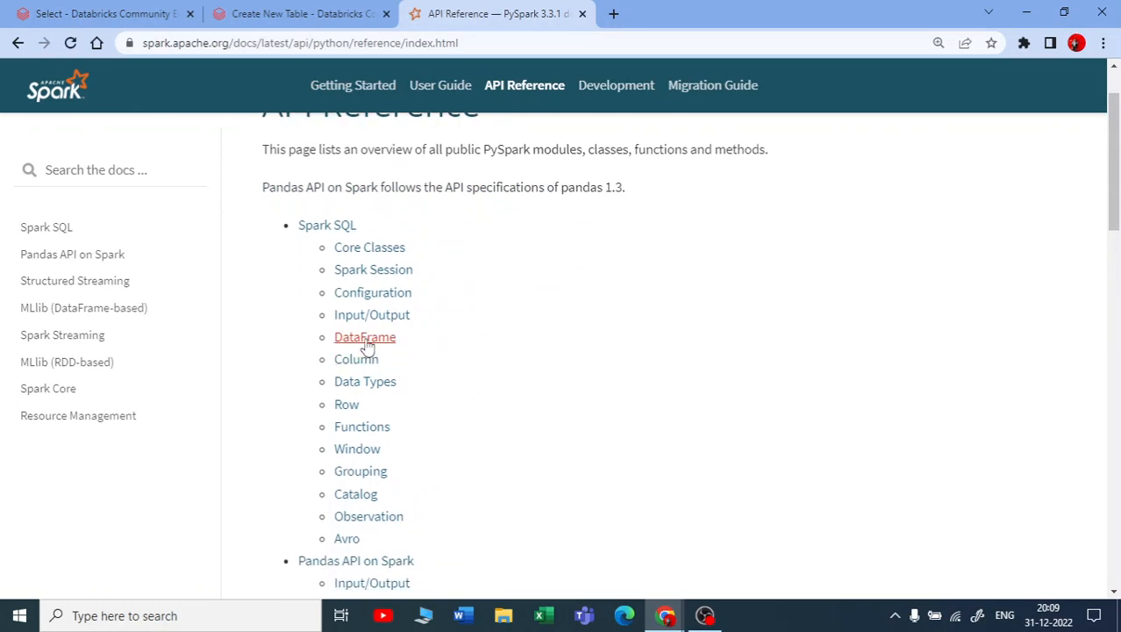
# Browse the DataFrame reference page's method table down to DataFrame.select.
pyautogui.click(365, 336)
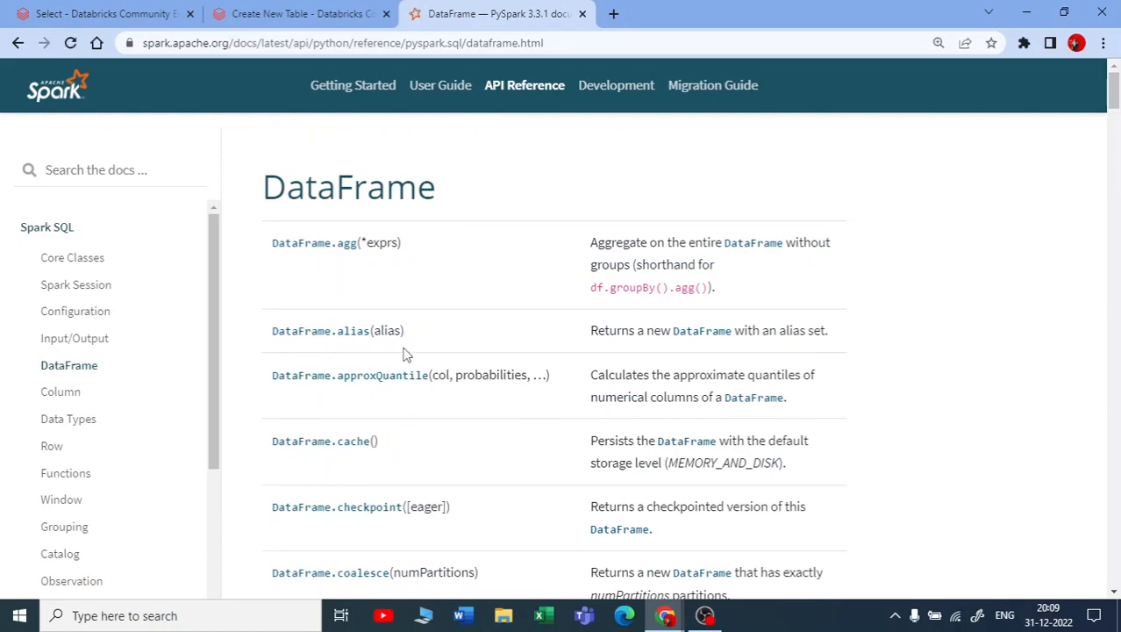
pyautogui.scroll(-3)
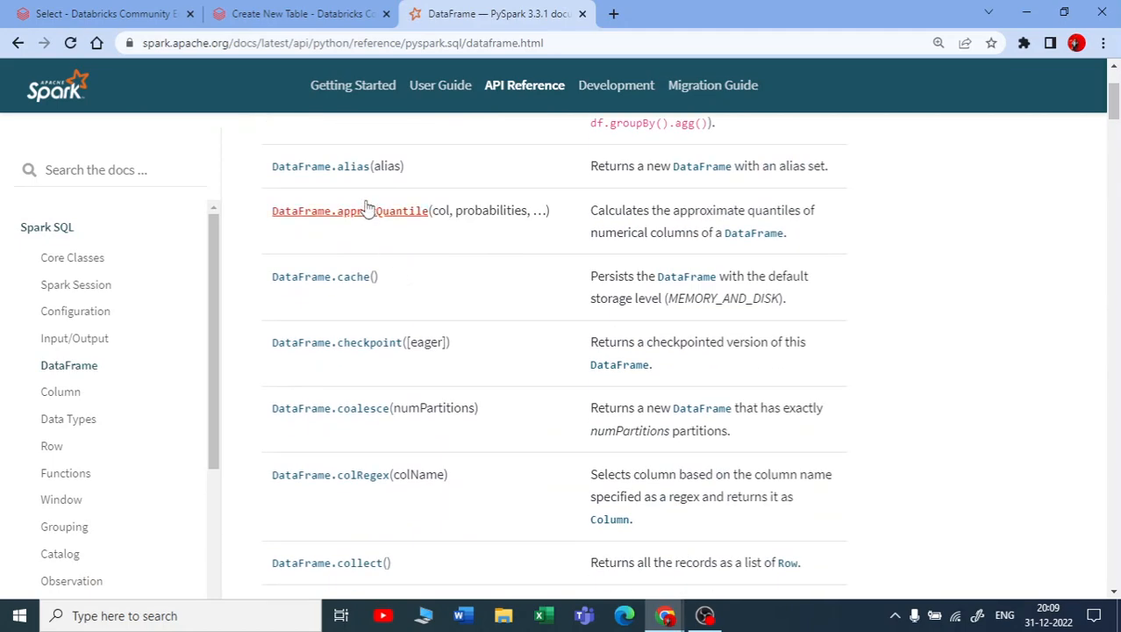
pyautogui.scroll(-3)
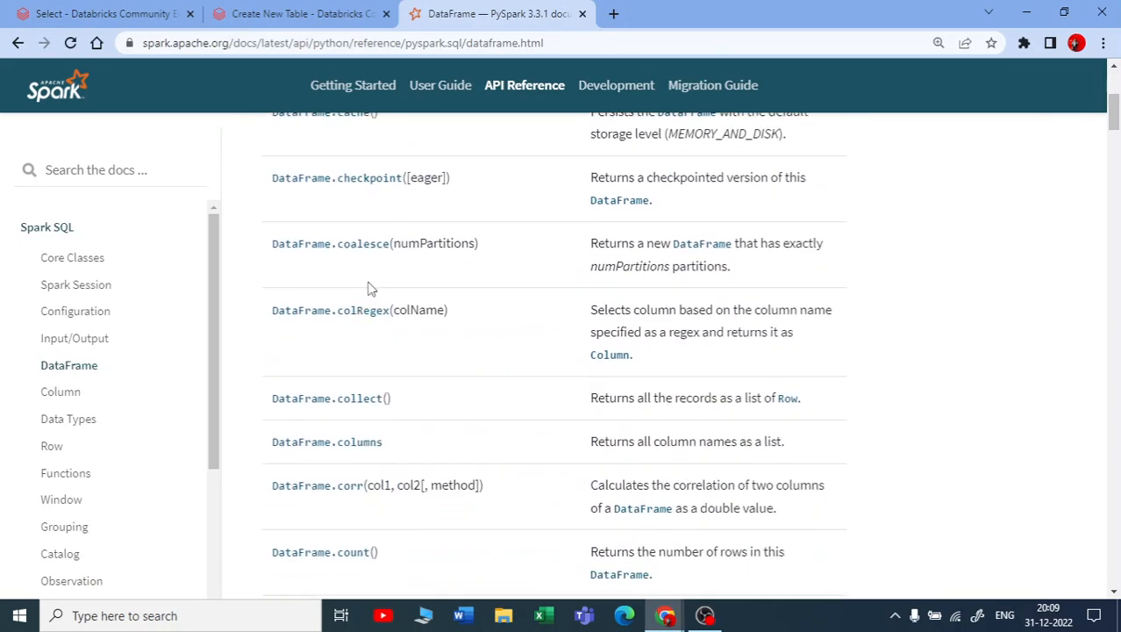
pyautogui.scroll(-3)
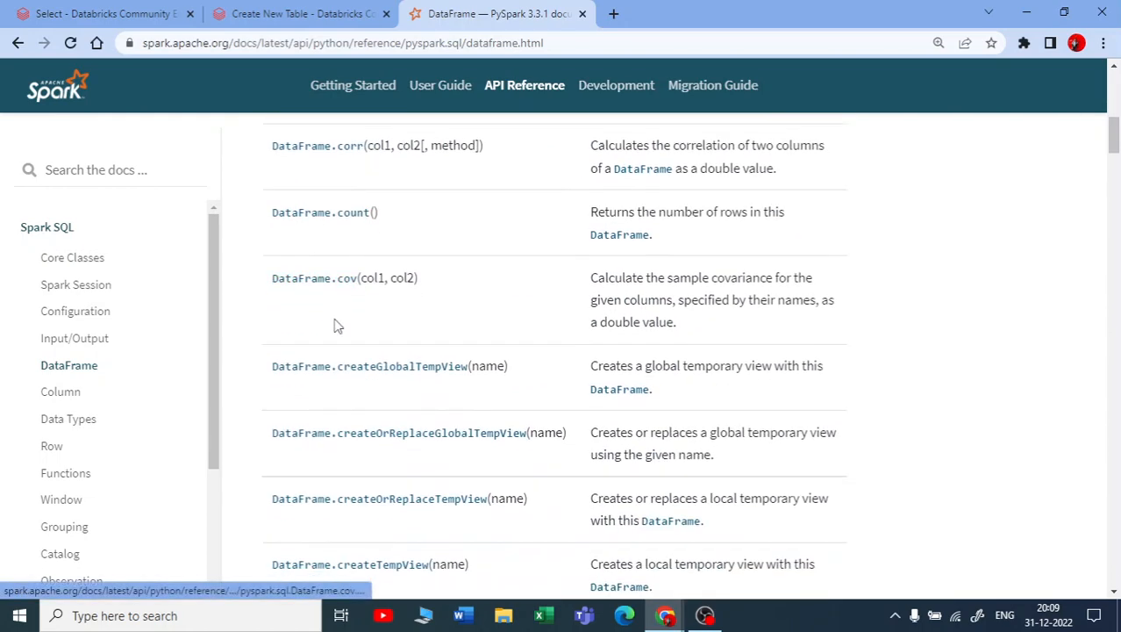
pyautogui.scroll(-3)
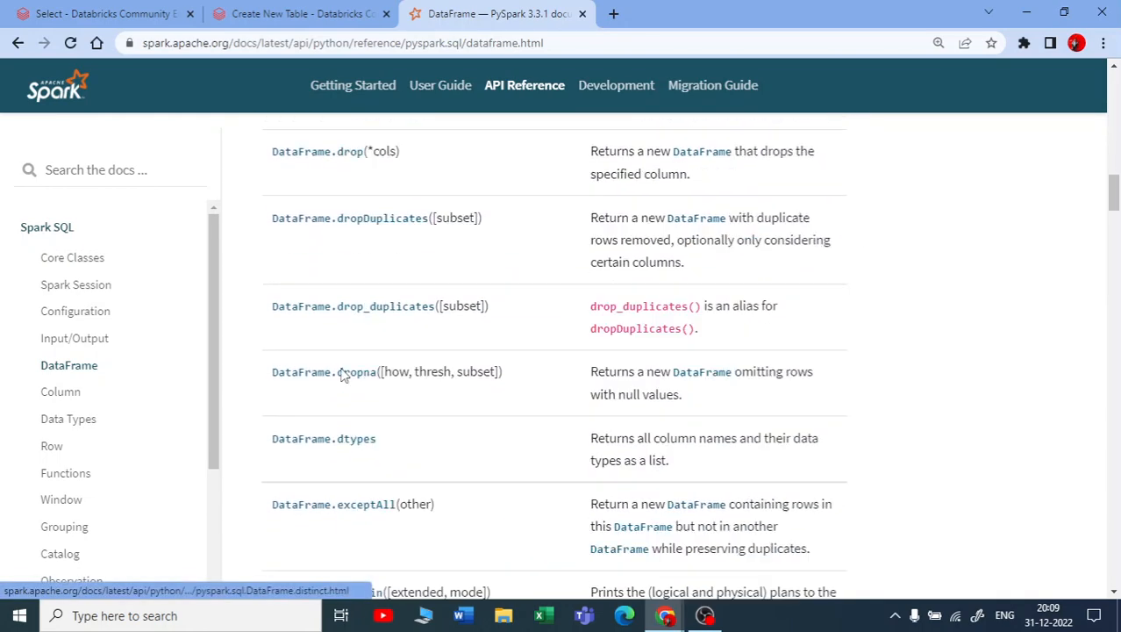
pyautogui.scroll(-3)
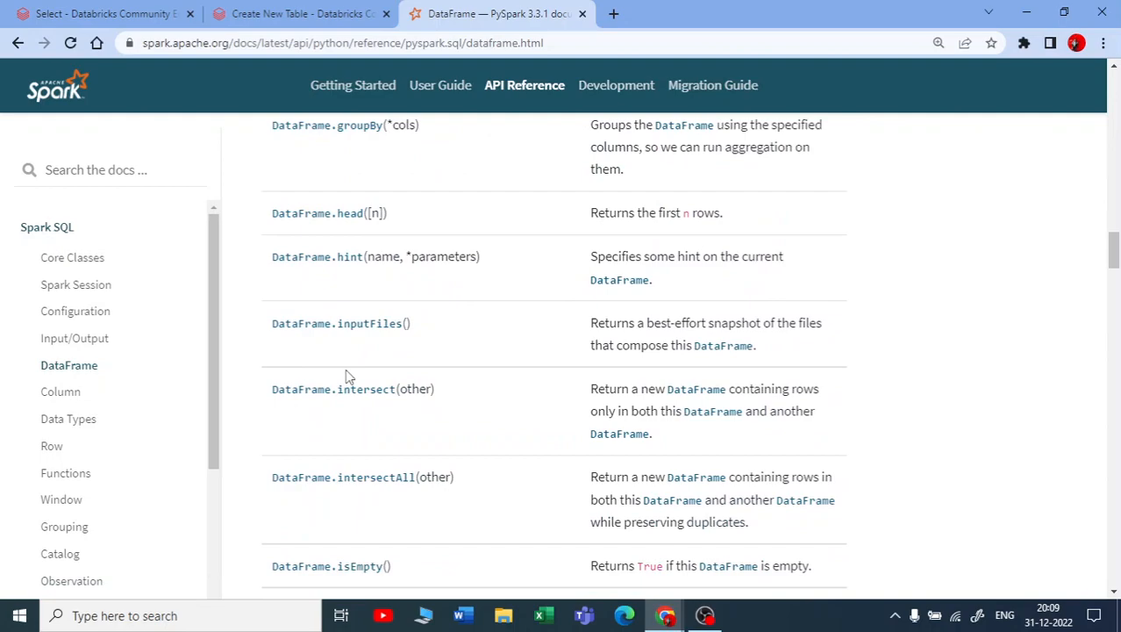
pyautogui.scroll(-3)
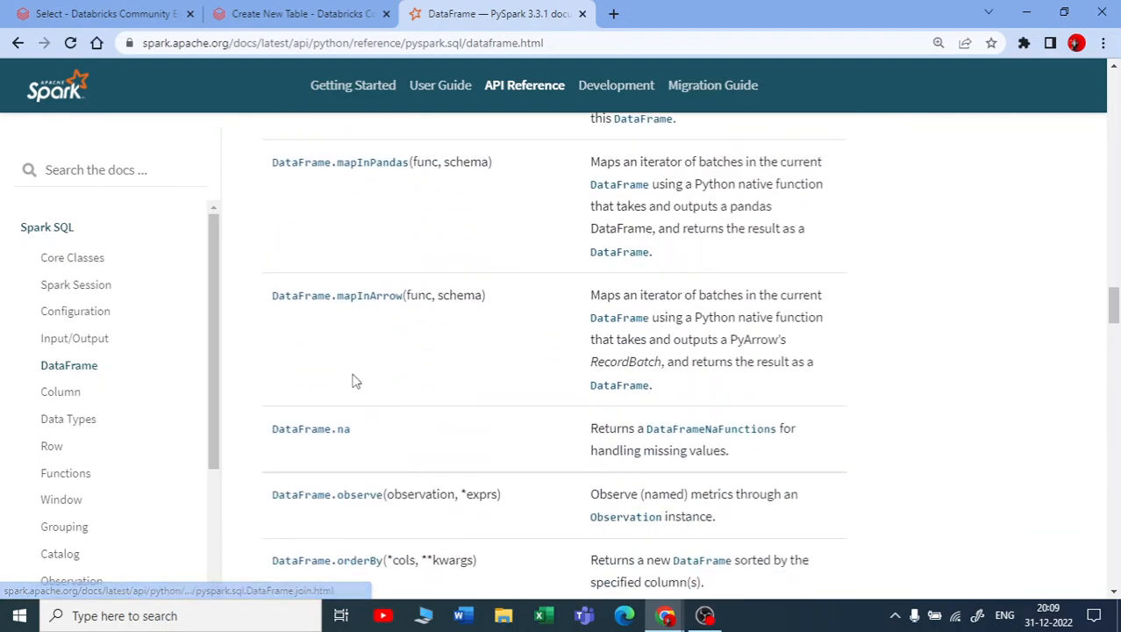
pyautogui.scroll(-3)
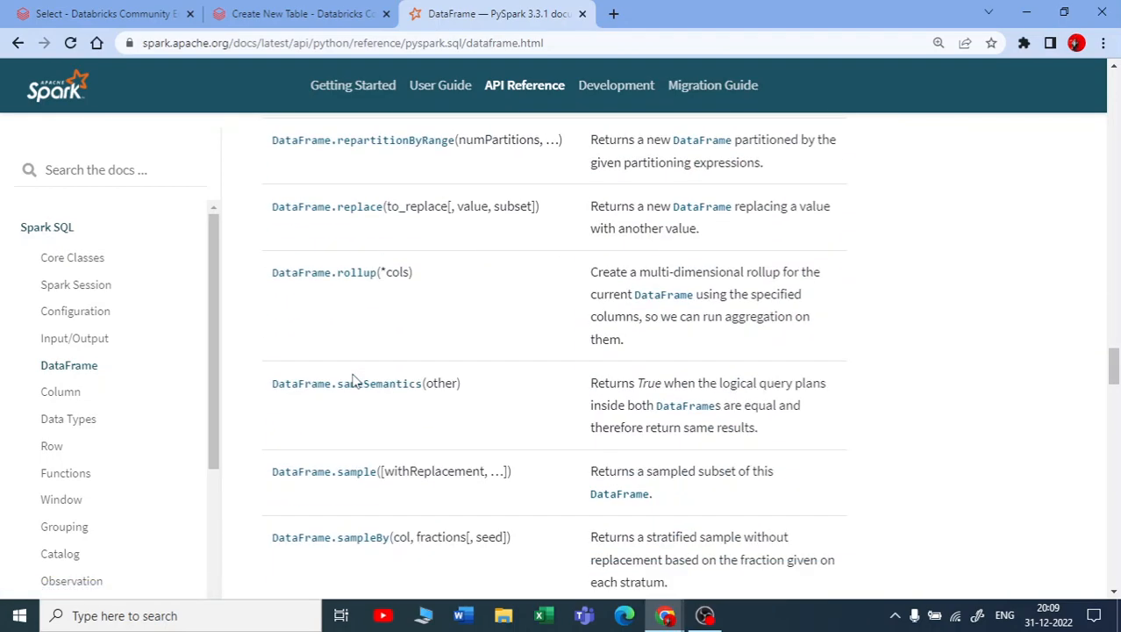
pyautogui.scroll(-3)
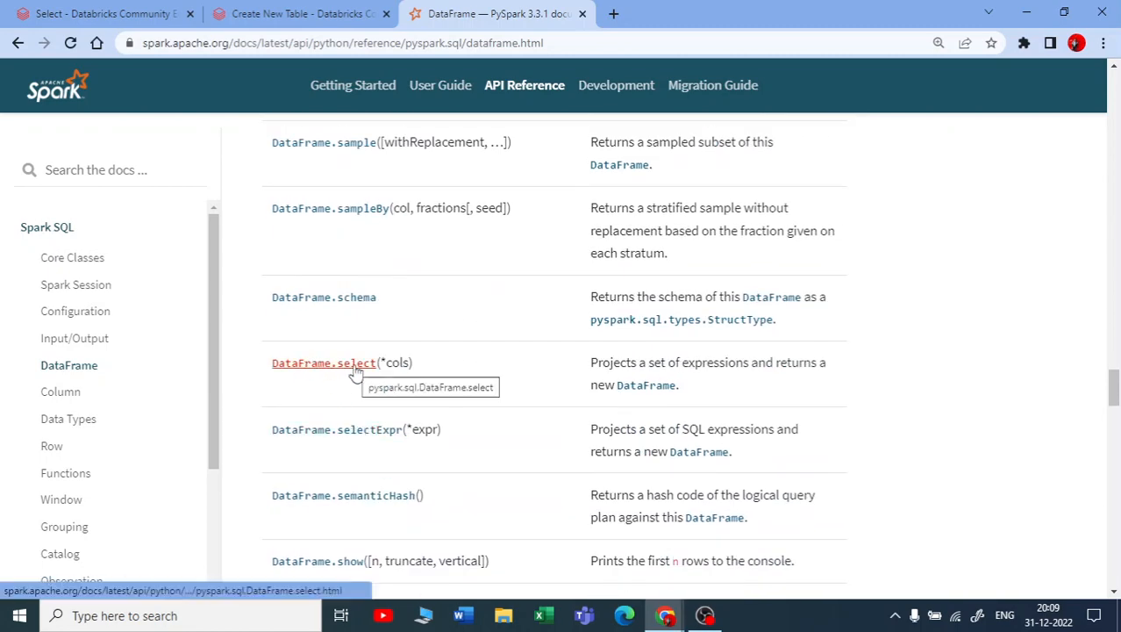
# View DataFrame.select's examples and 'New in version 1.3.0' note, then return to the Databricks notebook.
pyautogui.click(323, 361)
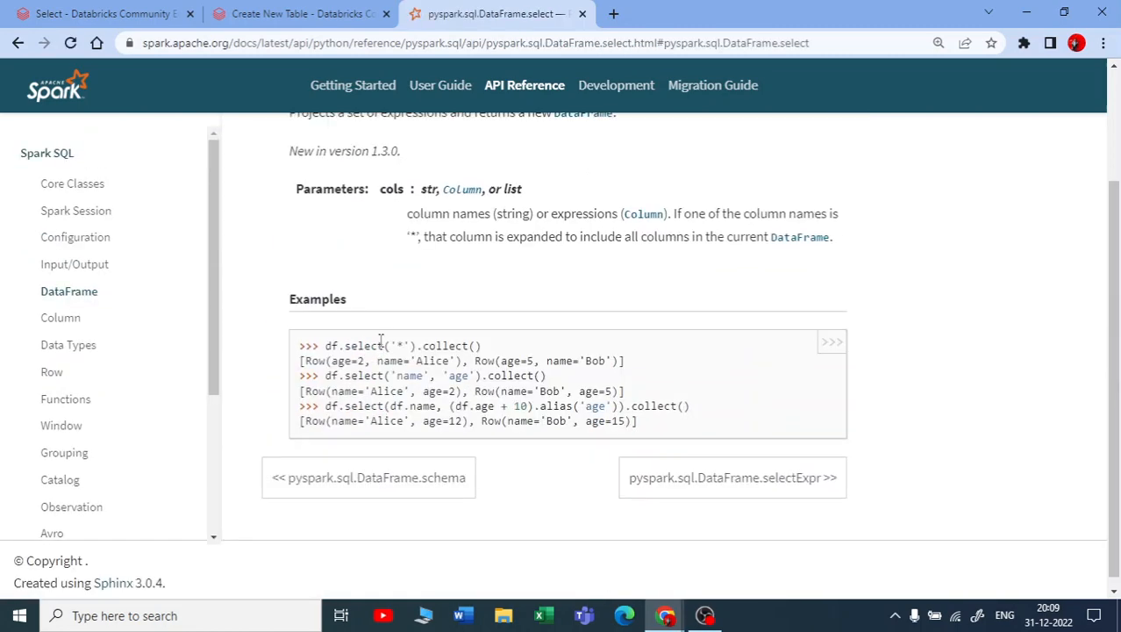
pyautogui.scroll(-3)
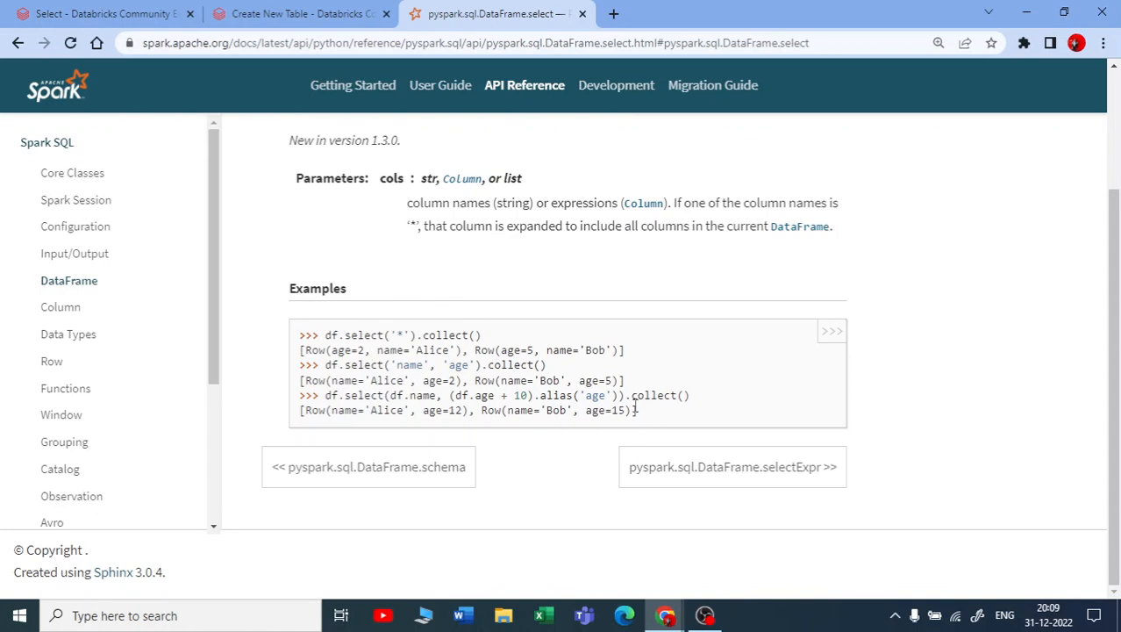
pyautogui.doubleClick(344, 140)
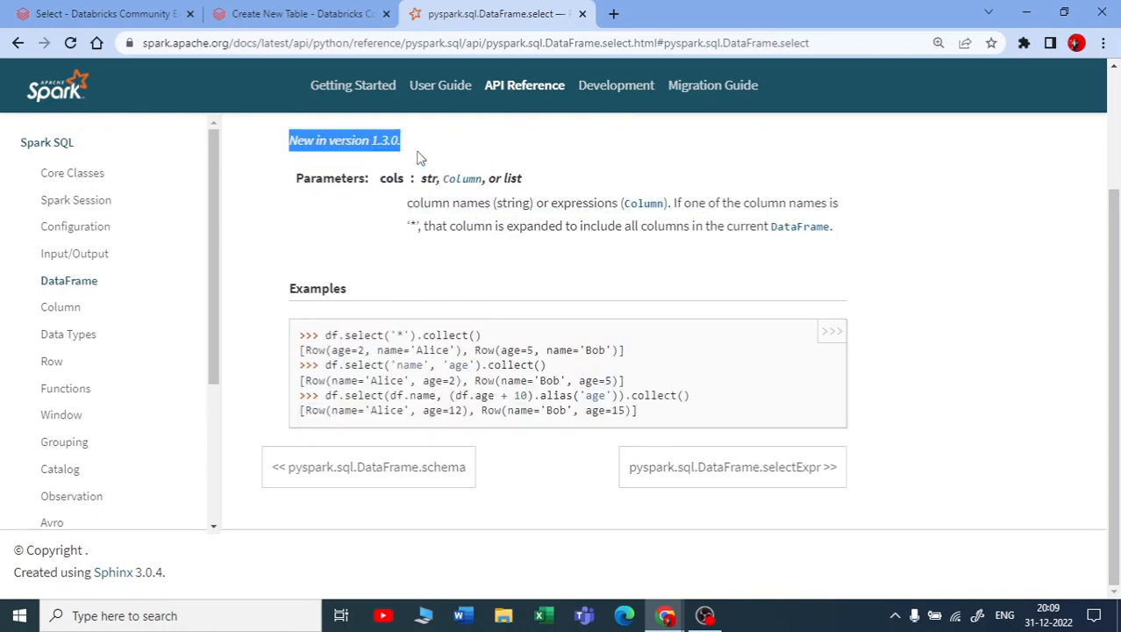
pyautogui.click(100, 14)
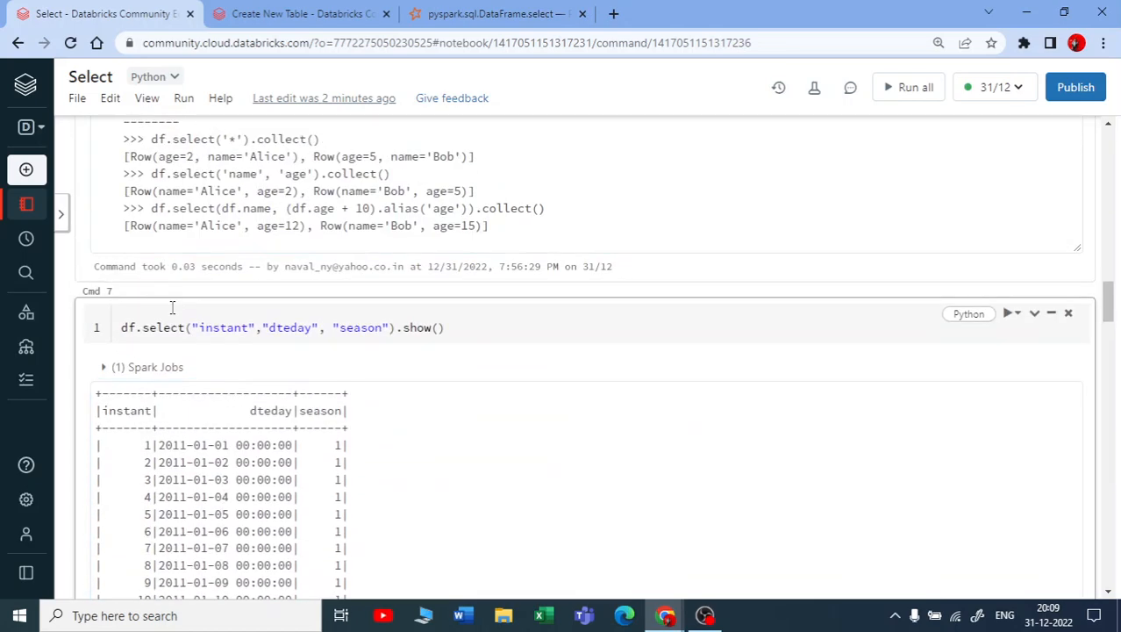
pyautogui.scroll(3)
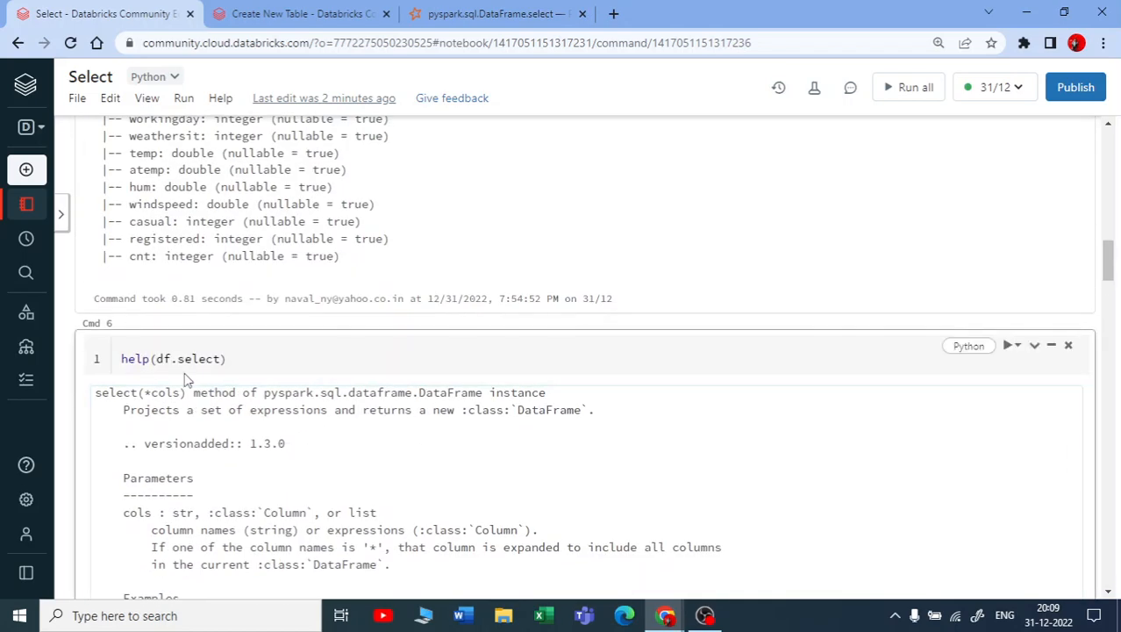
pyautogui.click(491, 14)
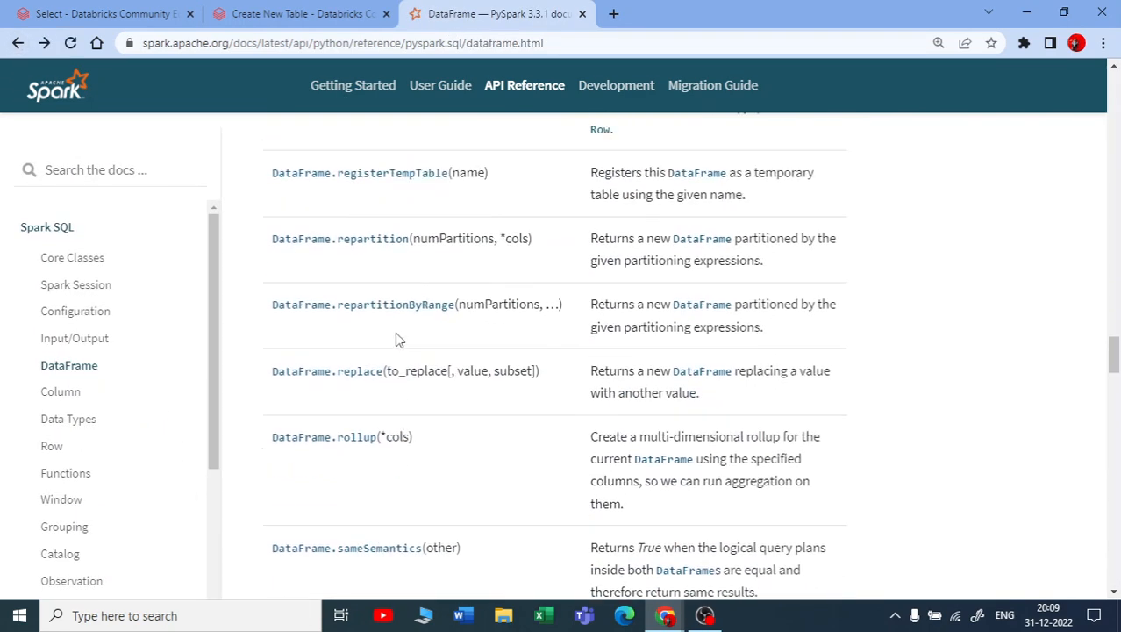
# Scroll back up the DataFrame method list and highlight the DataFrame.alias entry.
pyautogui.scroll(3)
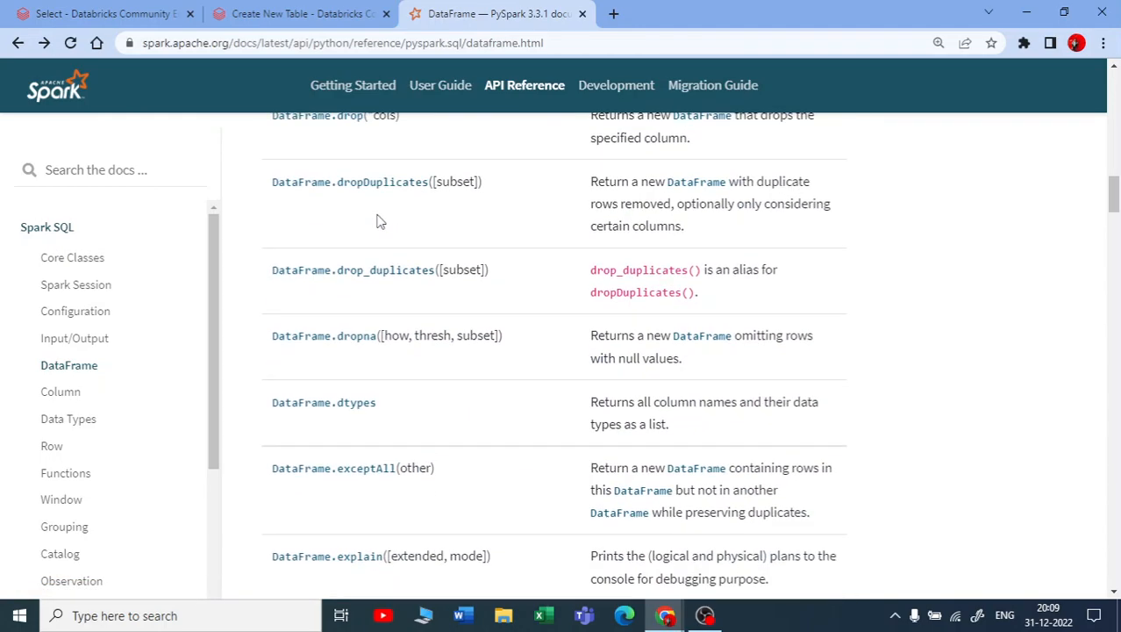
pyautogui.scroll(3)
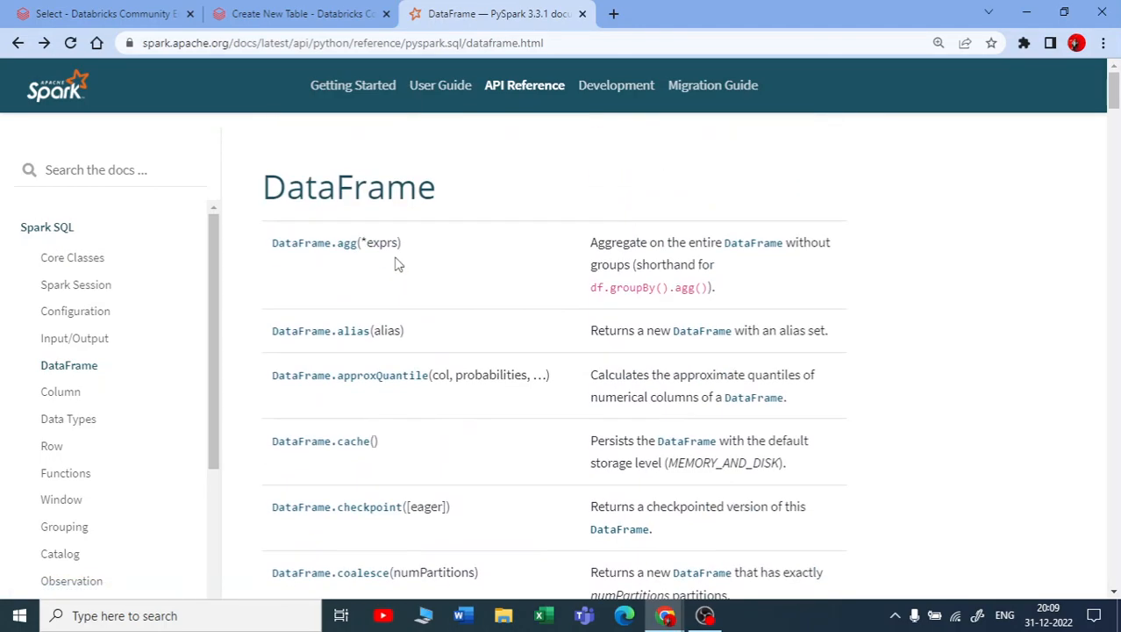
pyautogui.doubleClick(367, 330)
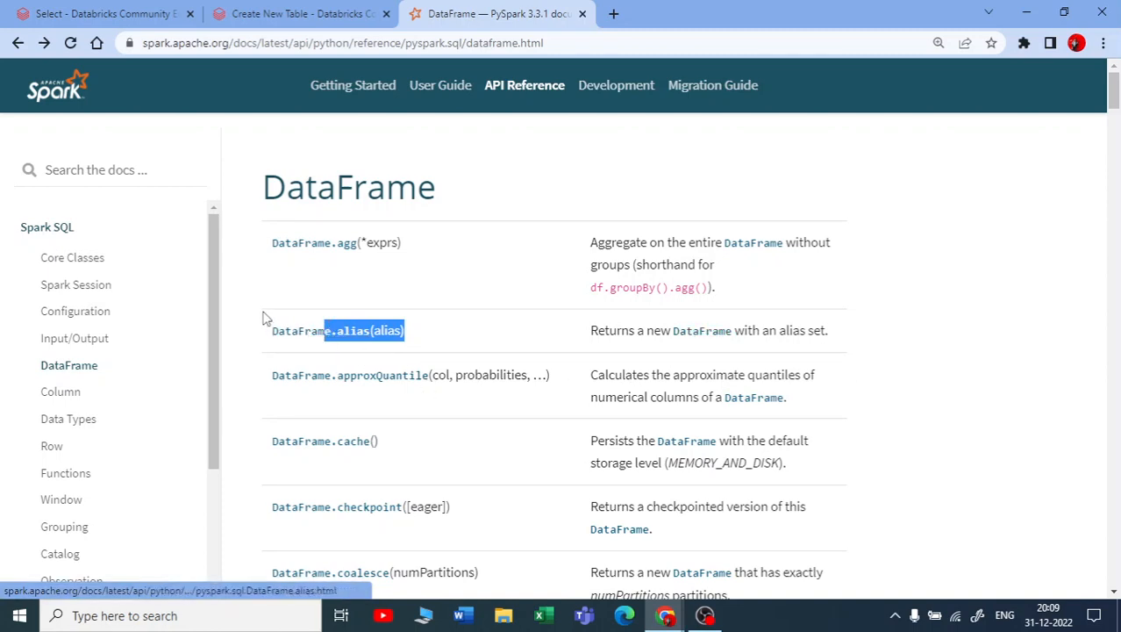
# Scroll down the method list past describe, distinct, drop and dropDuplicates.
pyautogui.scroll(-3)
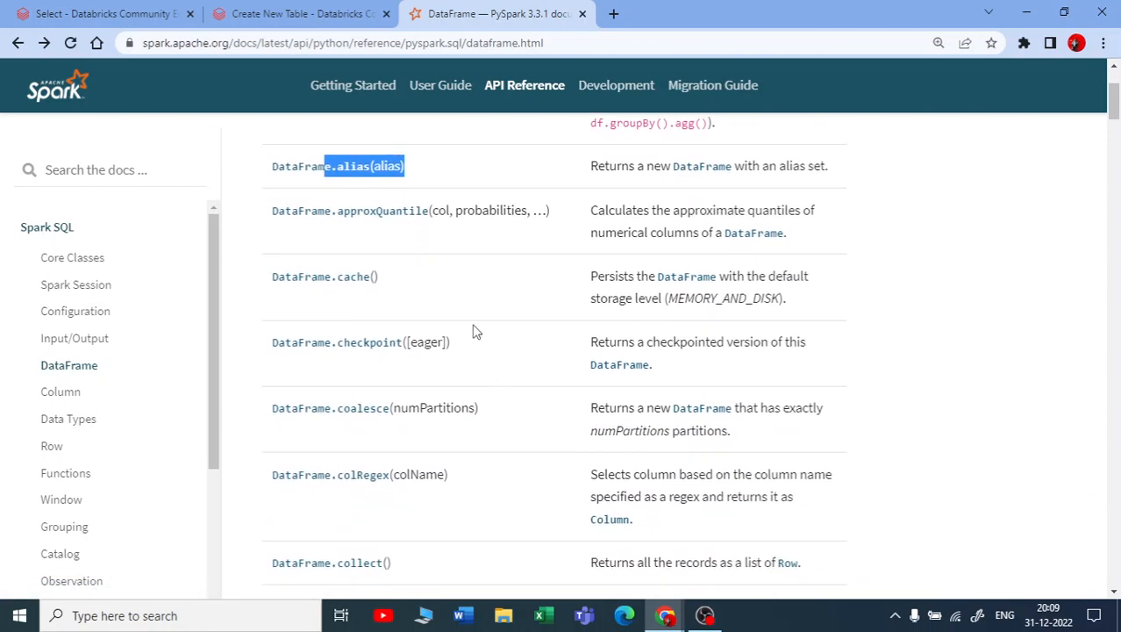
pyautogui.scroll(-3)
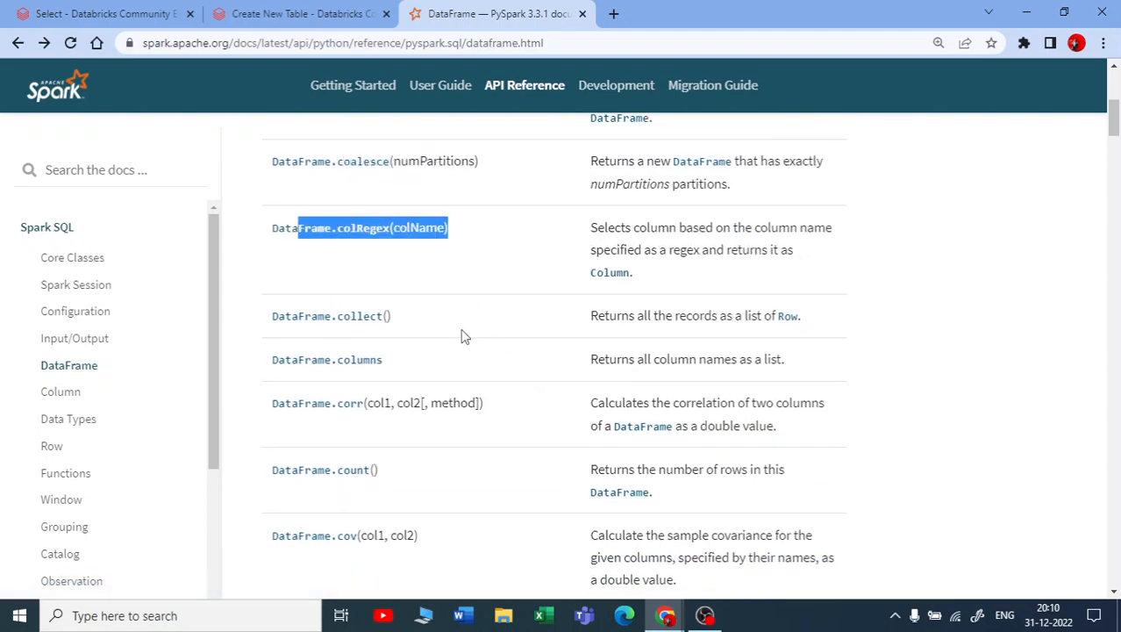
pyautogui.scroll(-3)
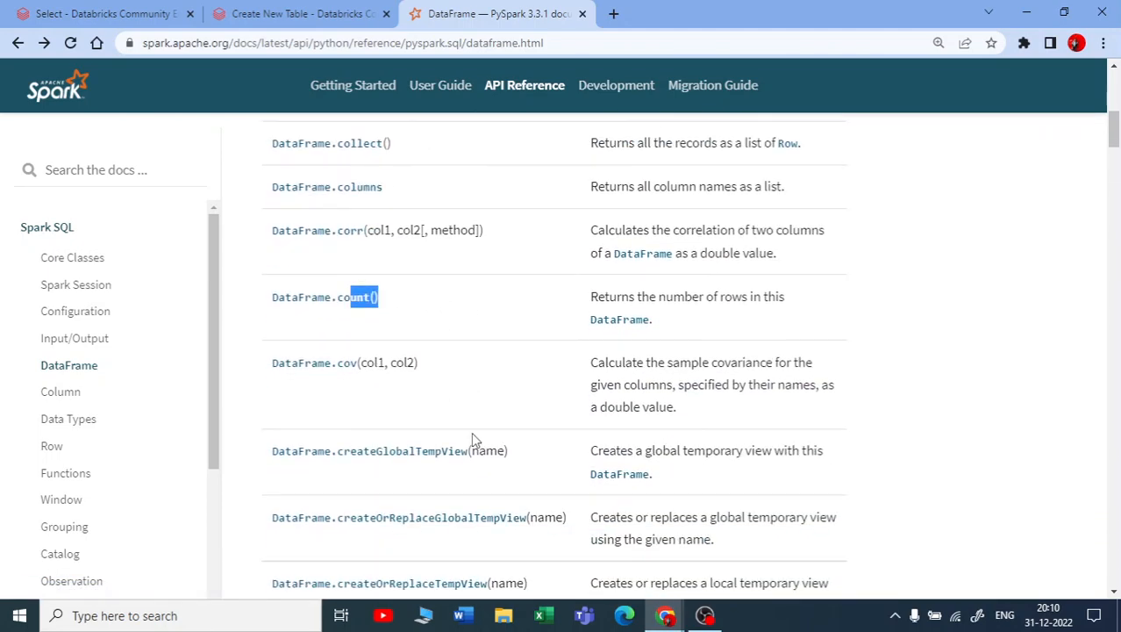
pyautogui.scroll(-3)
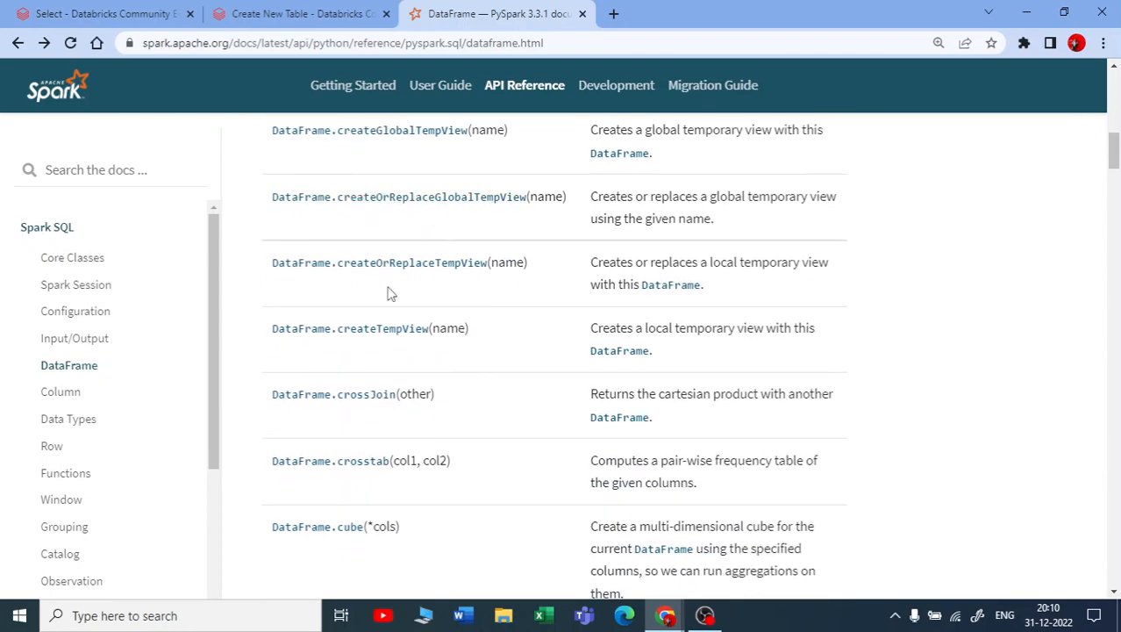
pyautogui.scroll(-3)
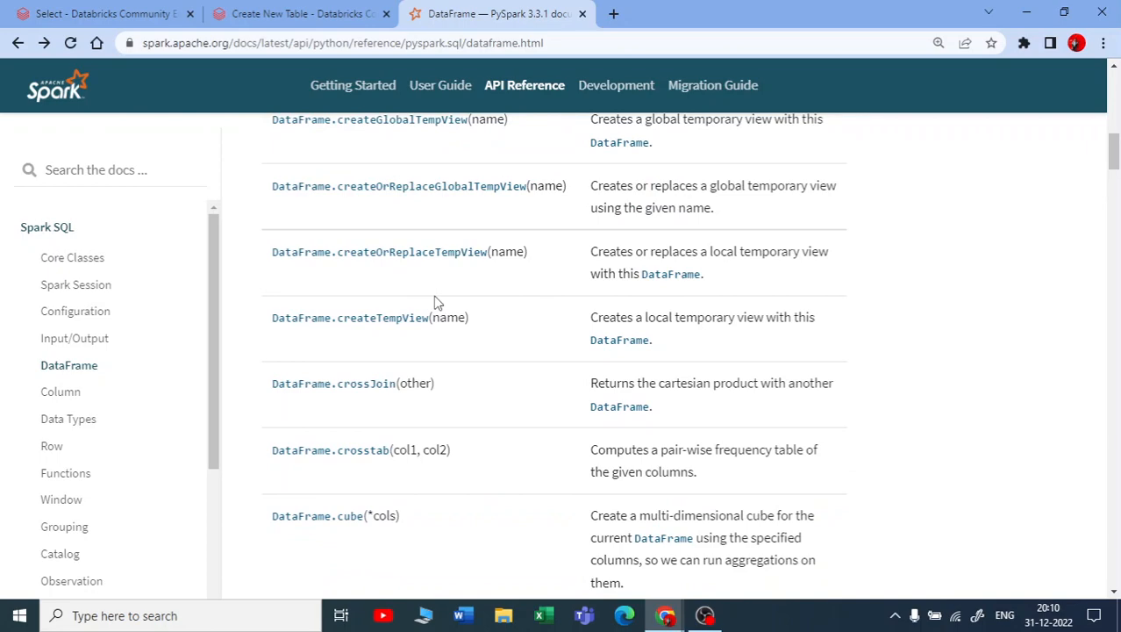
pyautogui.scroll(-3)
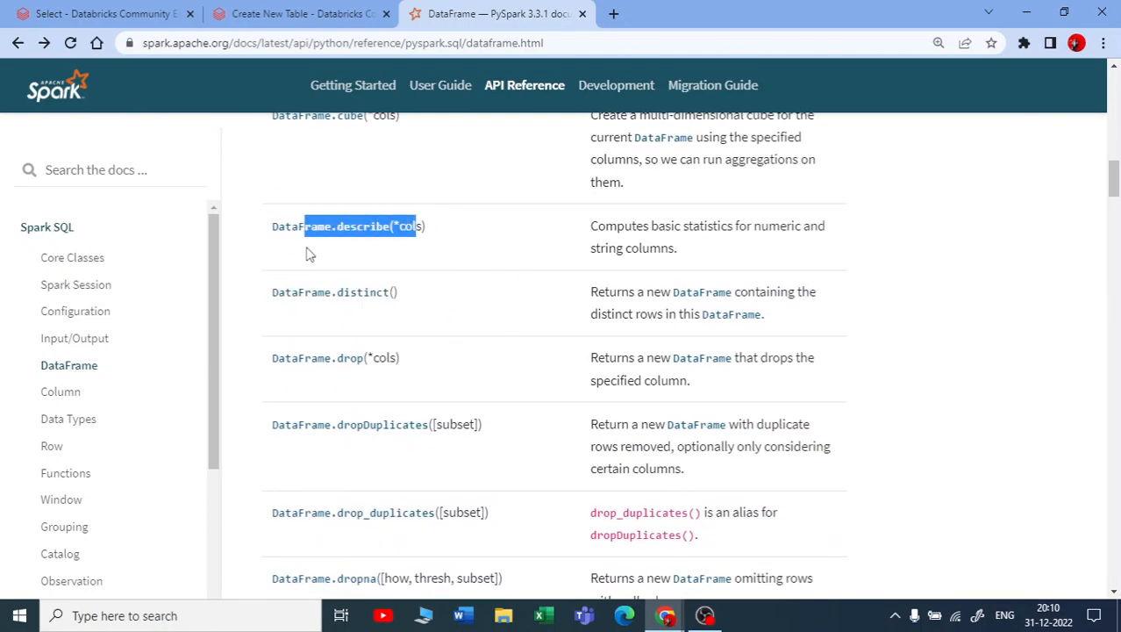
pyautogui.moveTo(464, 247)
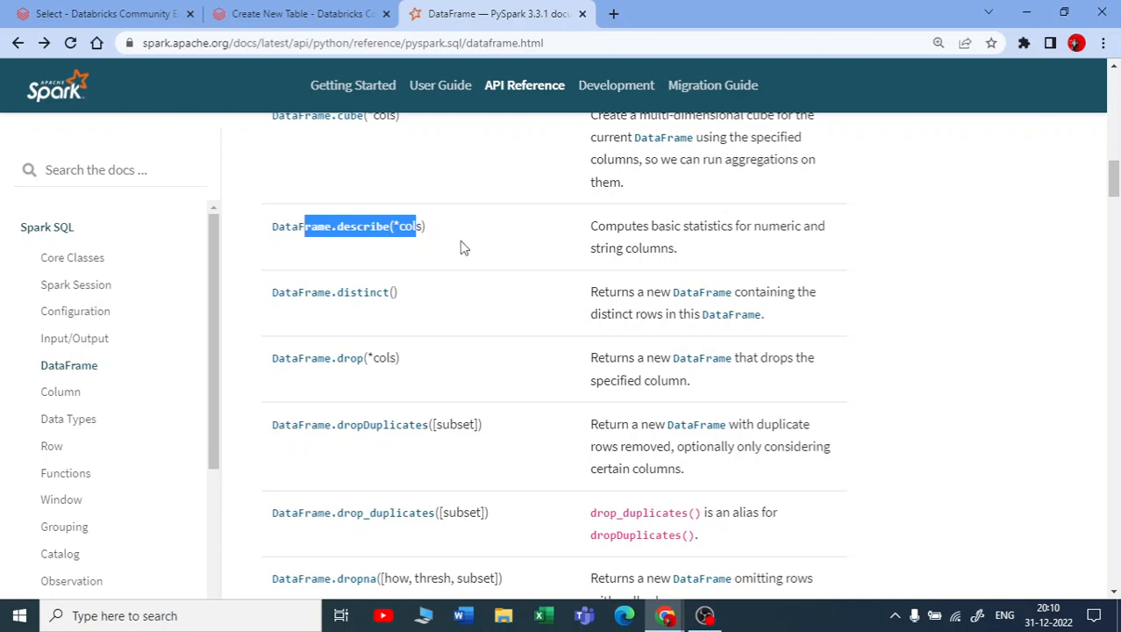
pyautogui.click(361, 224)
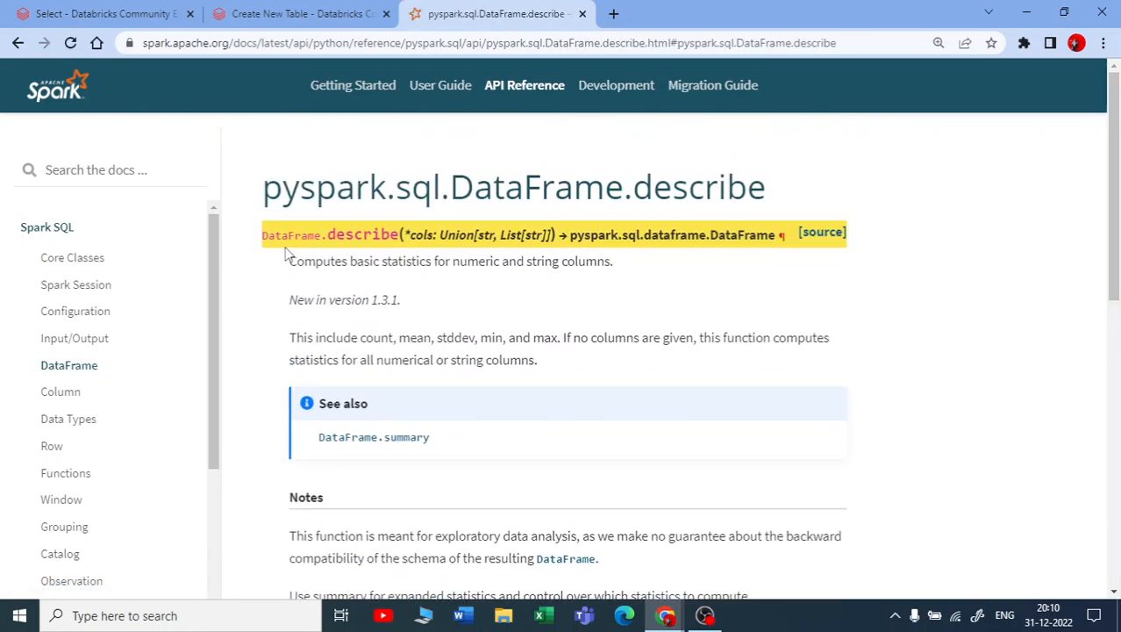
pyautogui.moveTo(289, 260); pyautogui.dragTo(547, 260)
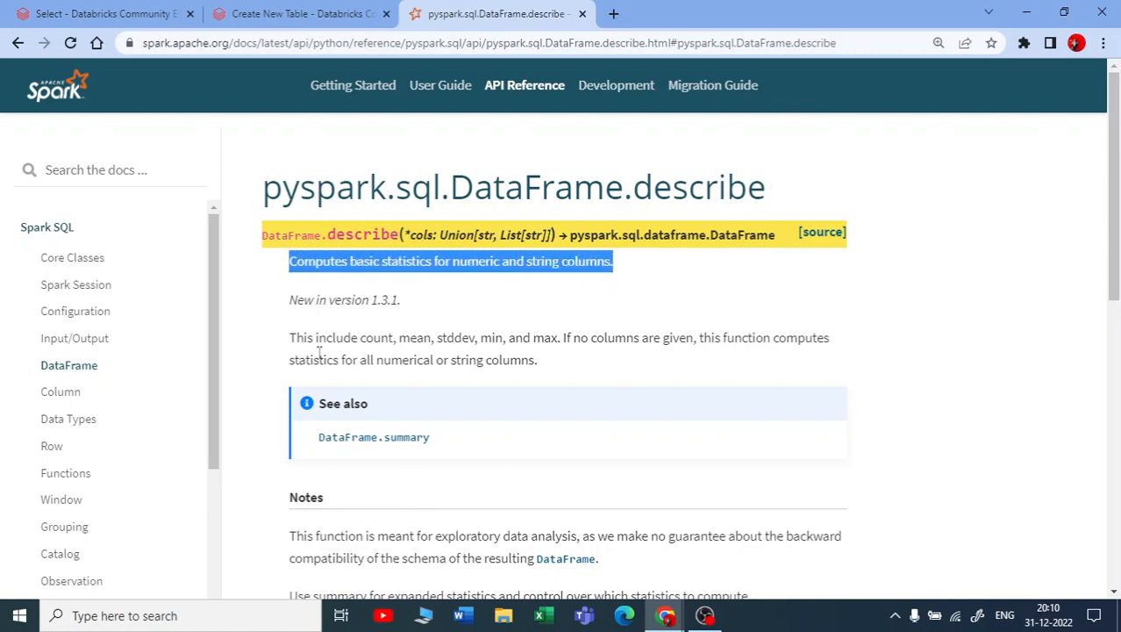
pyautogui.scroll(-3)
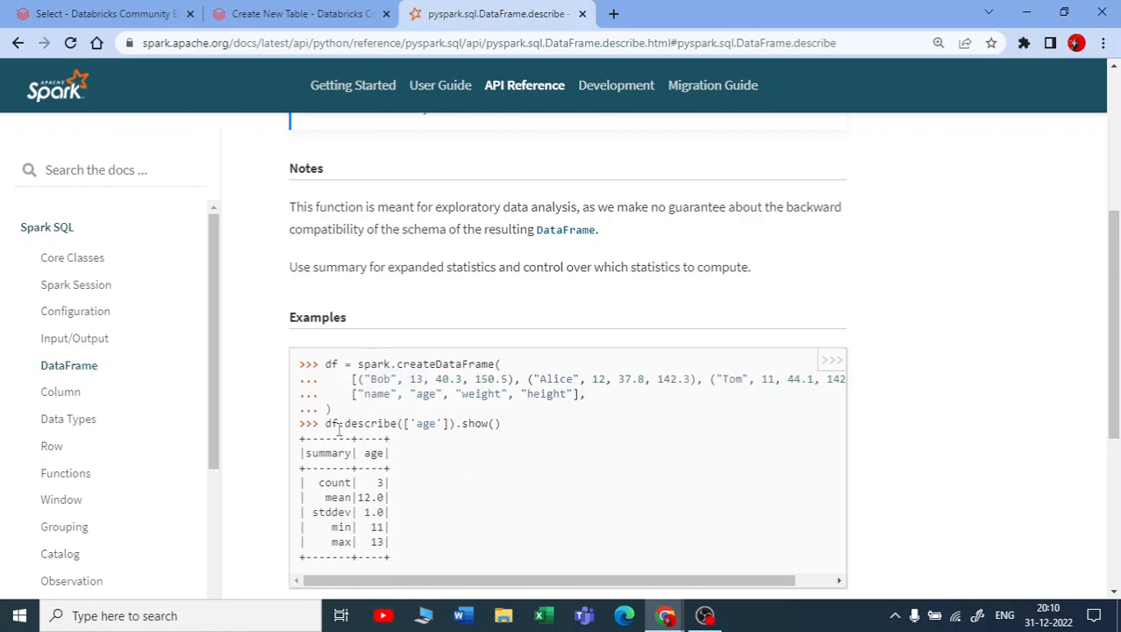
pyautogui.doubleClick(379, 423)
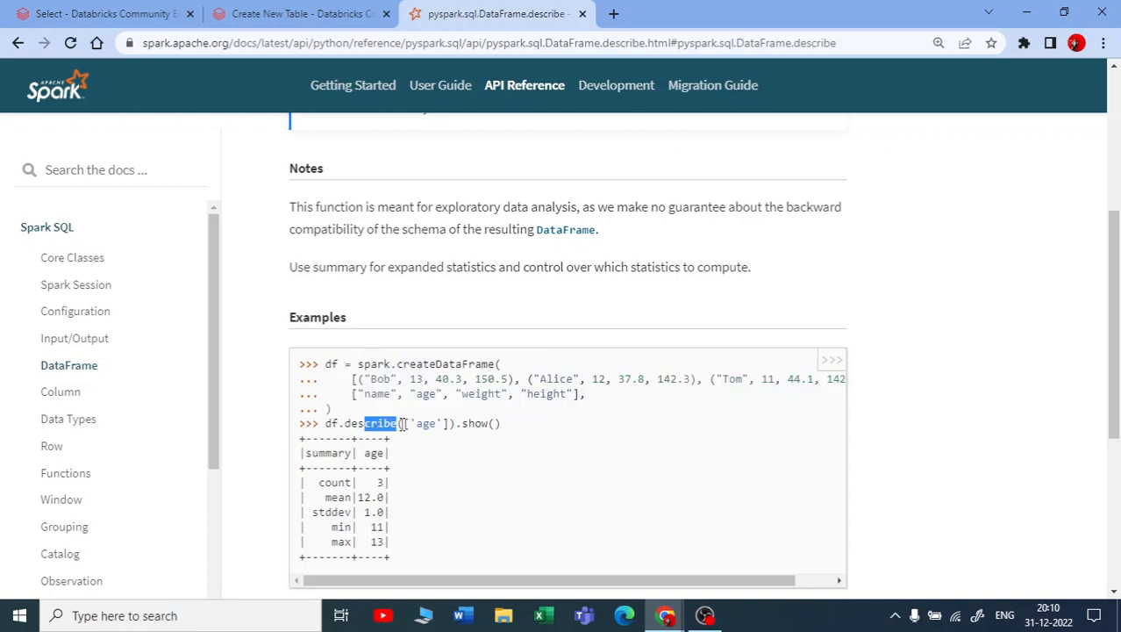
pyautogui.moveTo(465, 431)
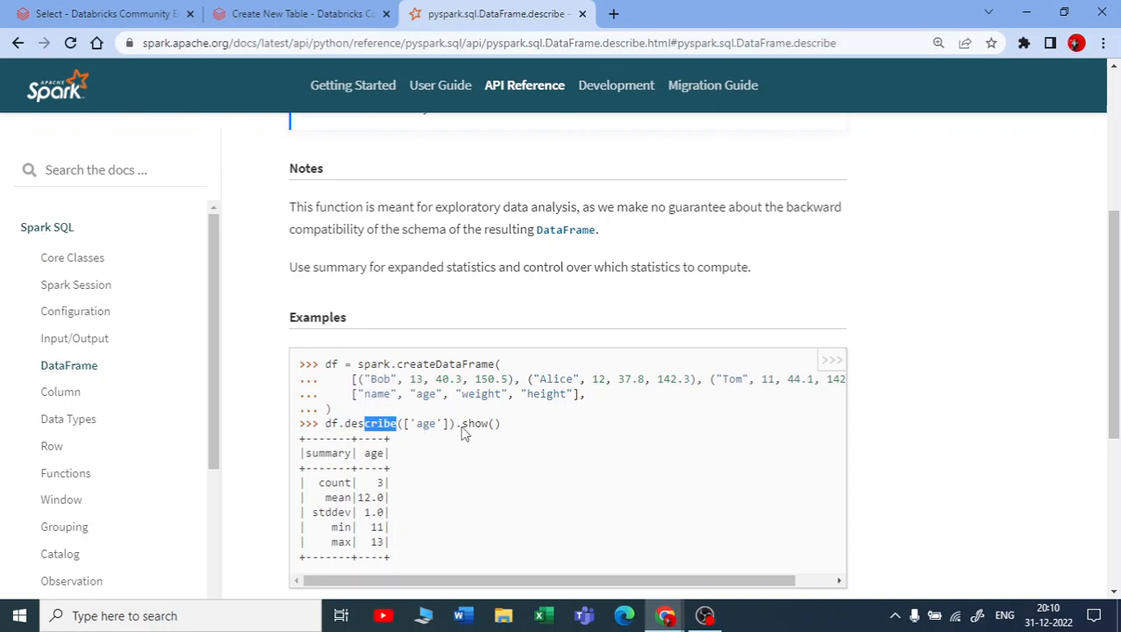
pyautogui.doubleClick(481, 423)
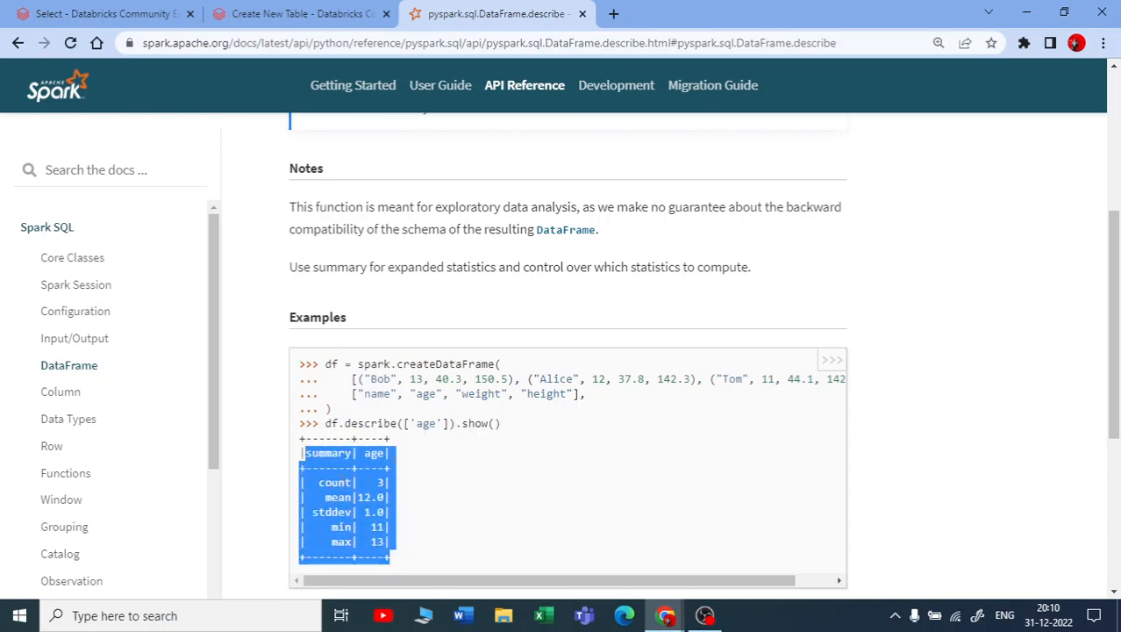
pyautogui.click(19, 42)
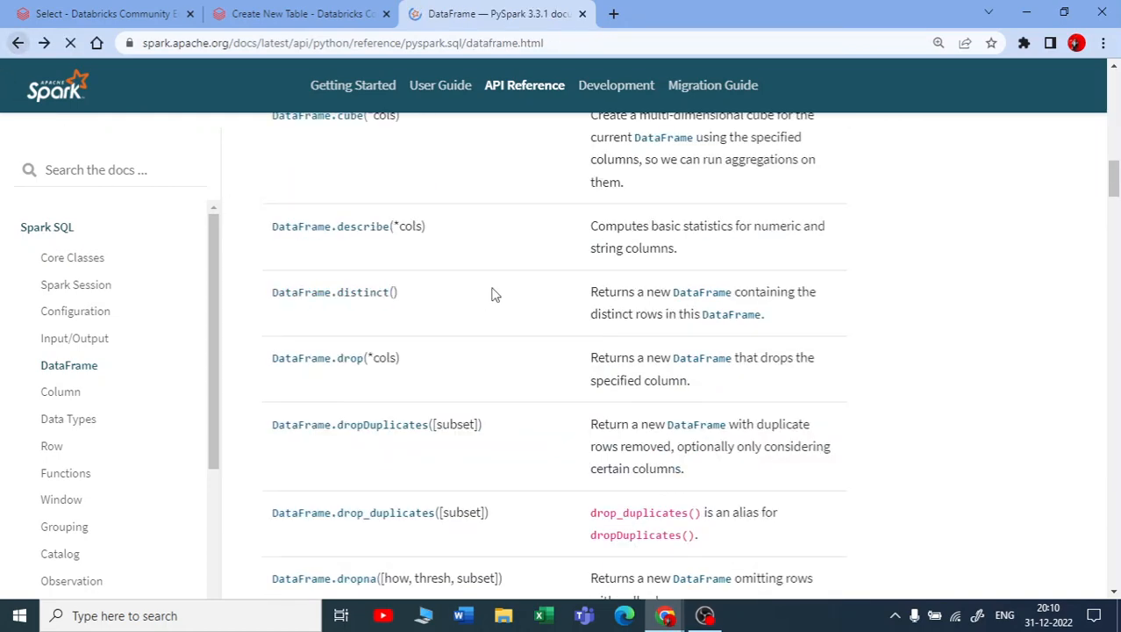
# Scroll past join, limit and mapInPandas to the mapInArrow, na and orderBy entries.
pyautogui.scroll(-3)
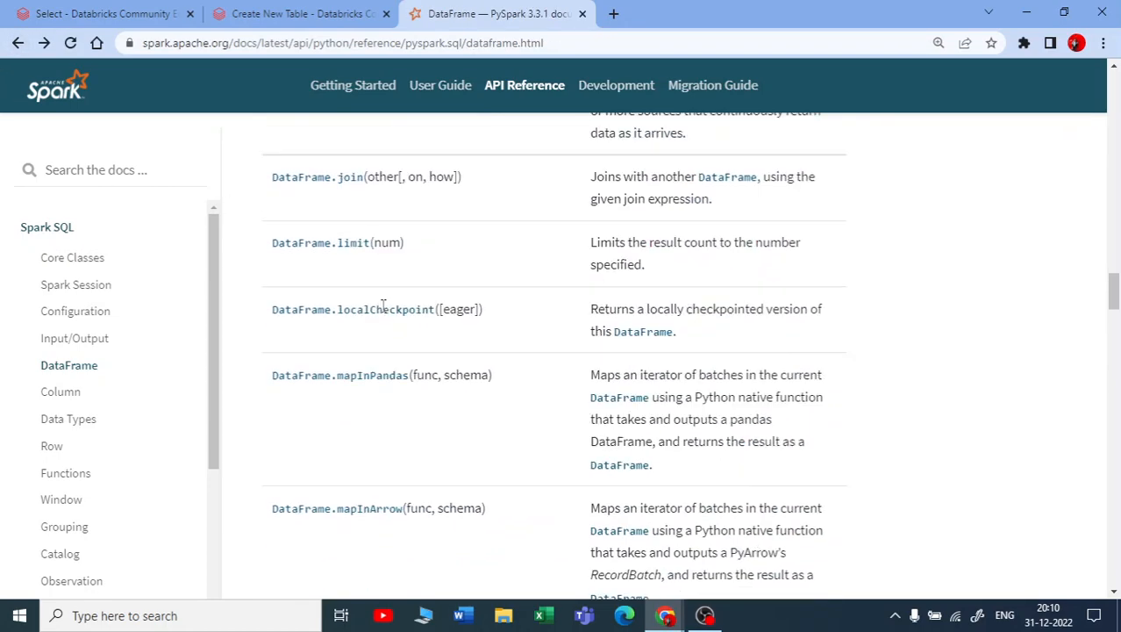
pyautogui.scroll(-3)
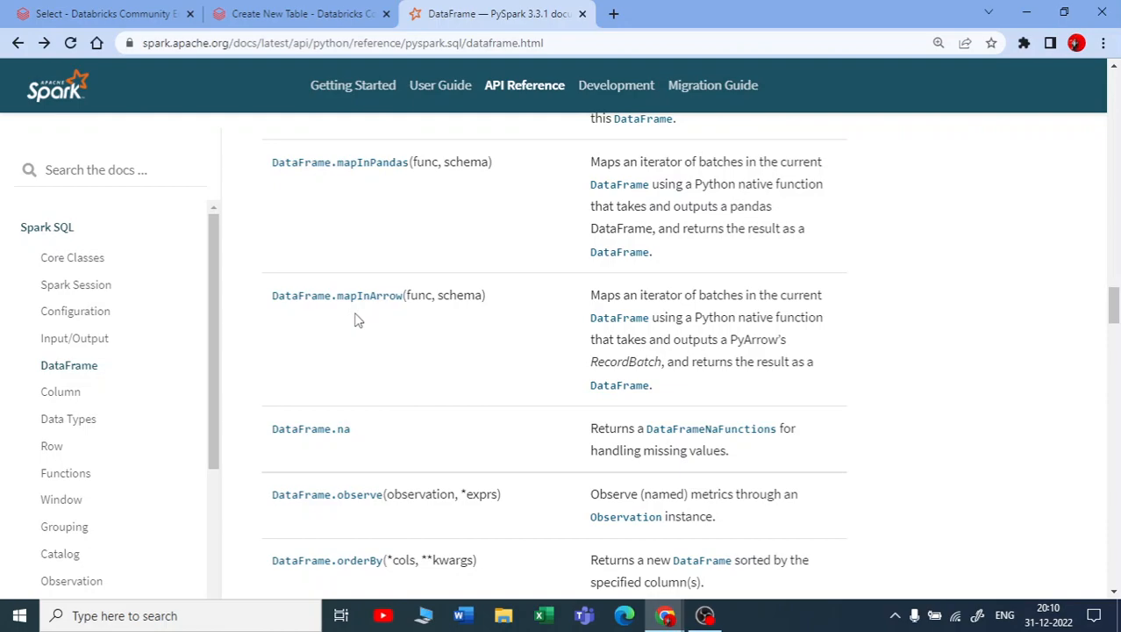